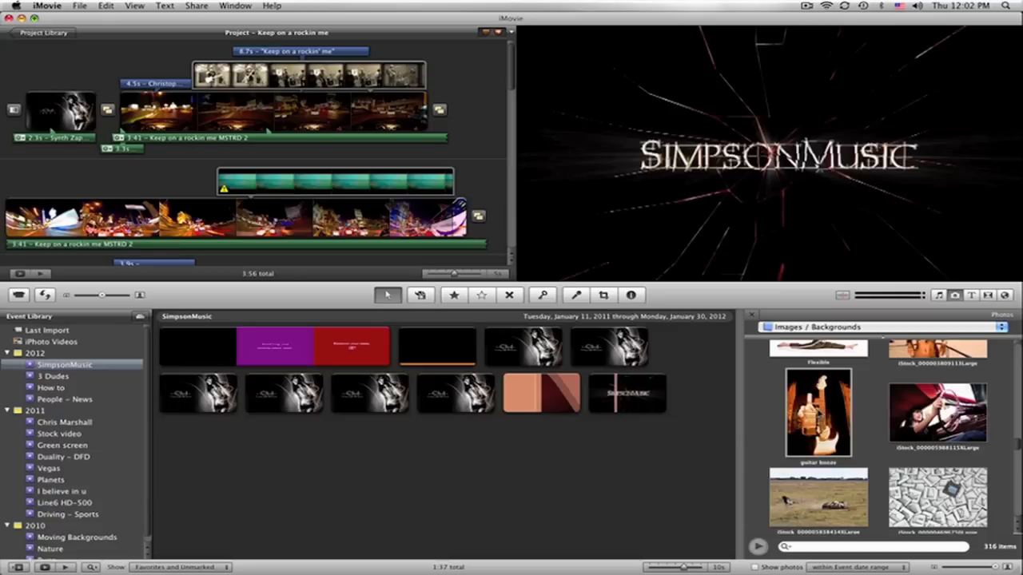
Step: Select the guitar-and-bottle photo as the cutaway over the Las Vegas night clip
left_click(818, 412)
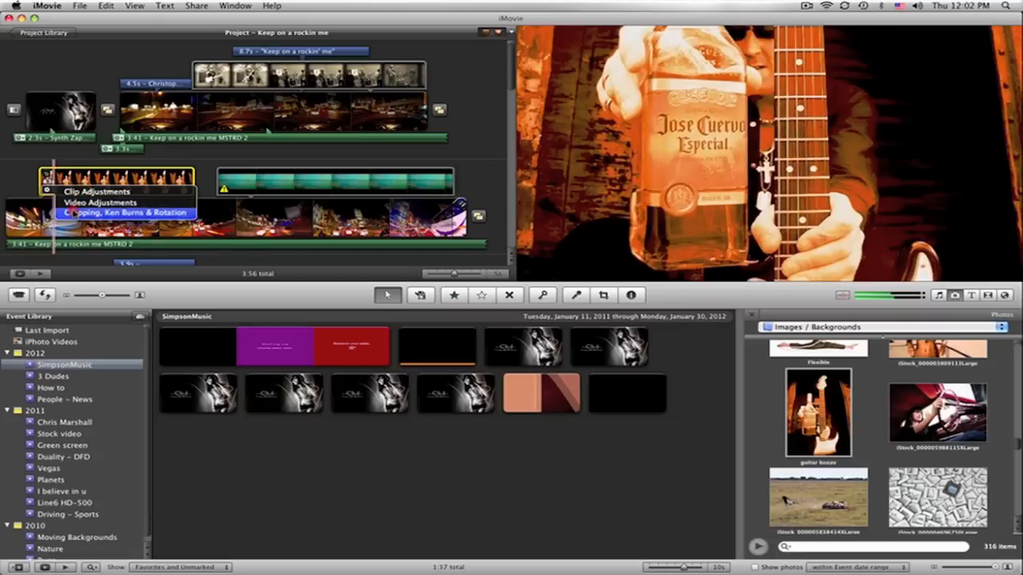
Step: Apply Ken Burns pan-and-zoom framing to the guitar cutaway and confirm it
left_click(125, 213)
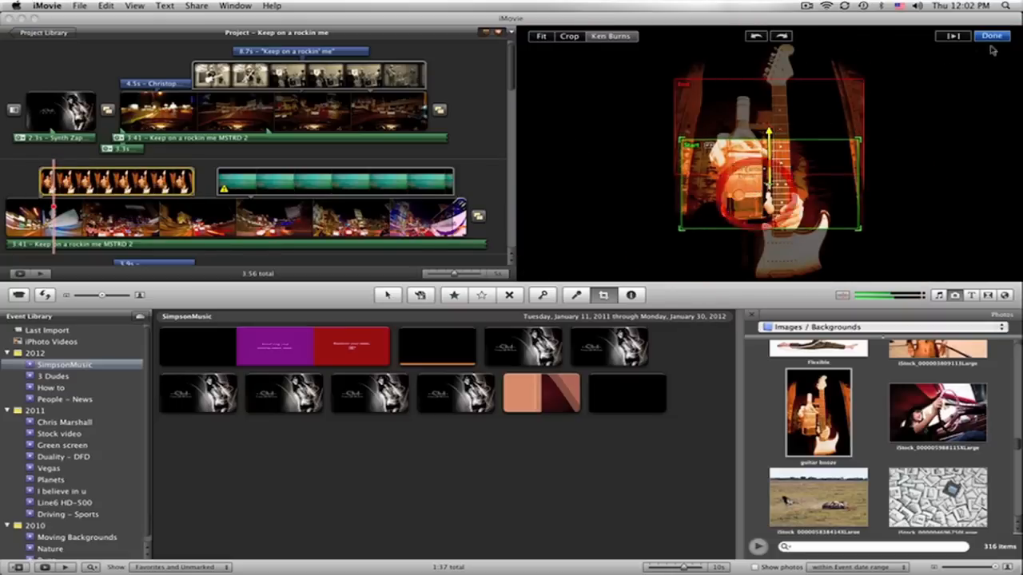
left_click(991, 35)
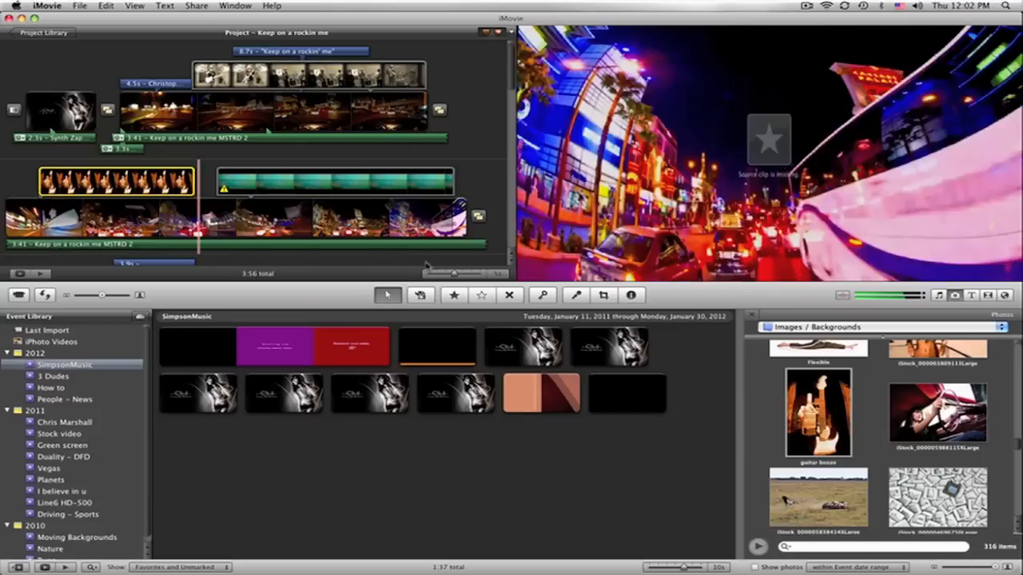
Step: Lower the guitar cutaway's opacity to about 40% in the clip Inspector
left_click(632, 294)
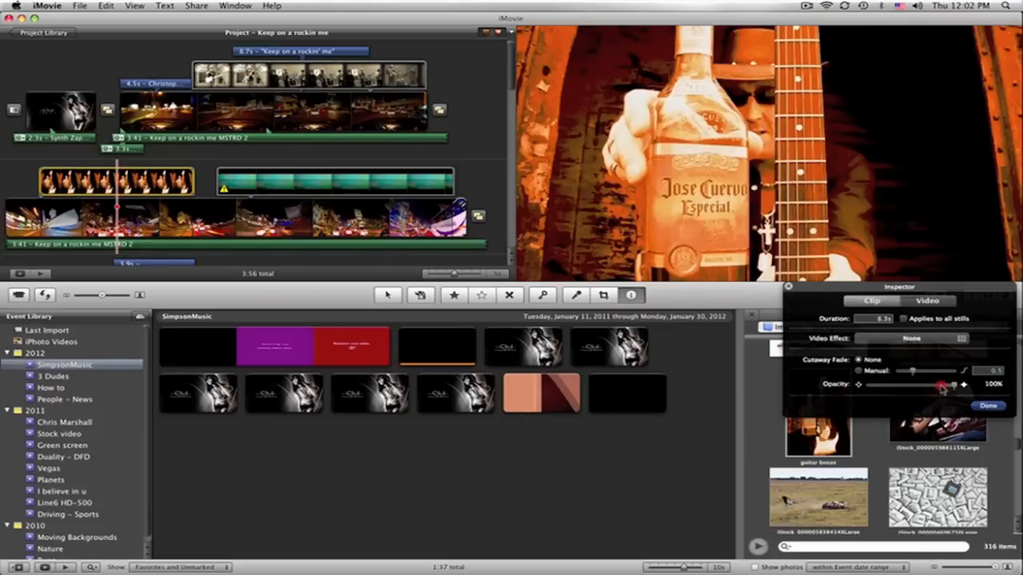
left_click_drag(941, 385, 925, 388)
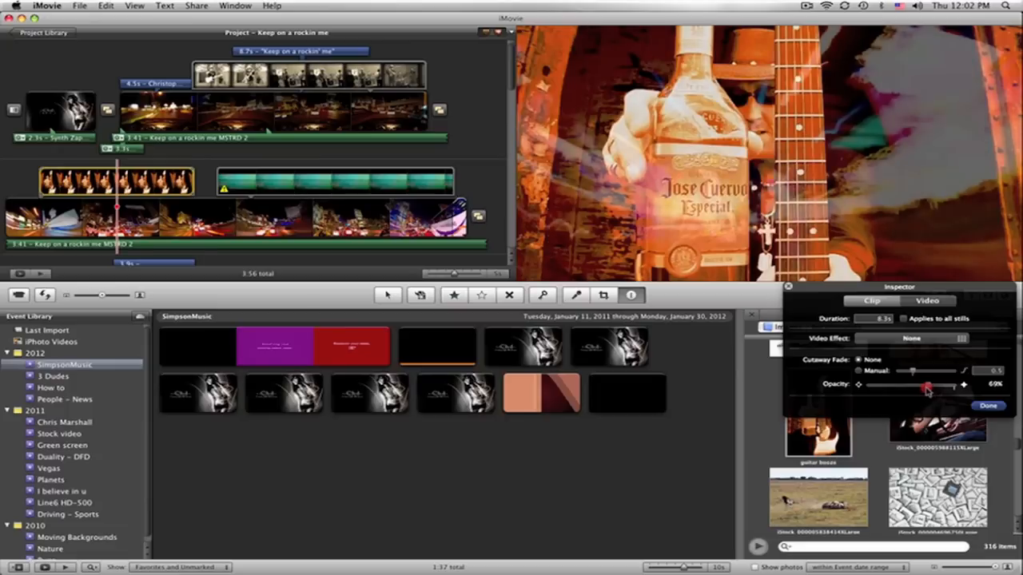
left_click_drag(927, 389, 908, 392)
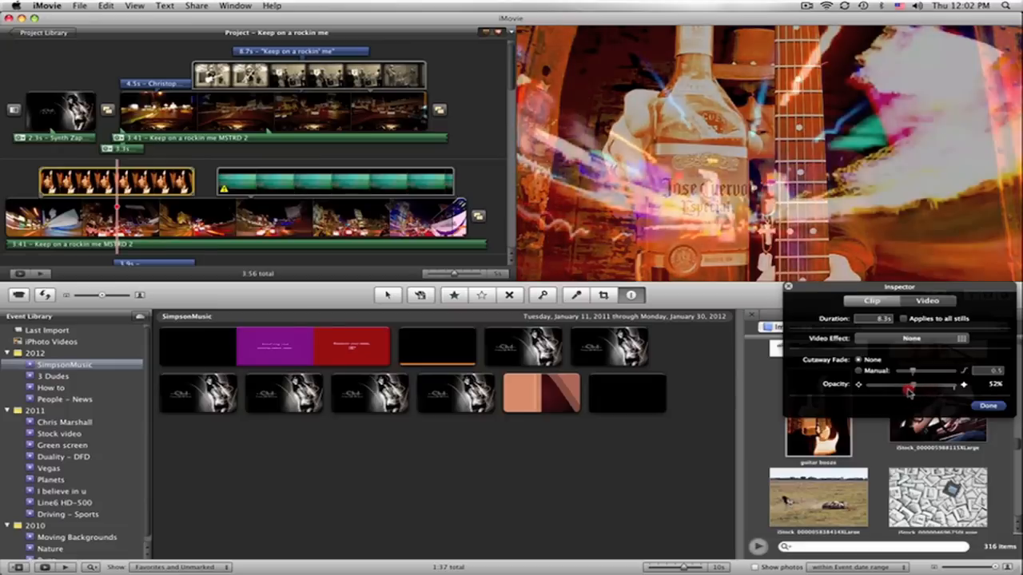
left_click_drag(907, 385, 902, 389)
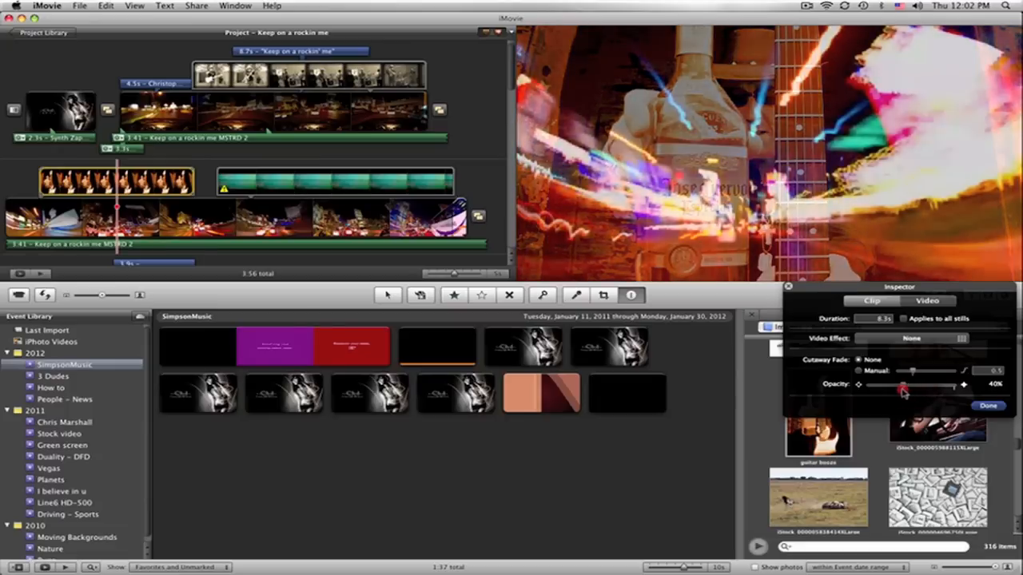
left_click_drag(901, 385, 911, 385)
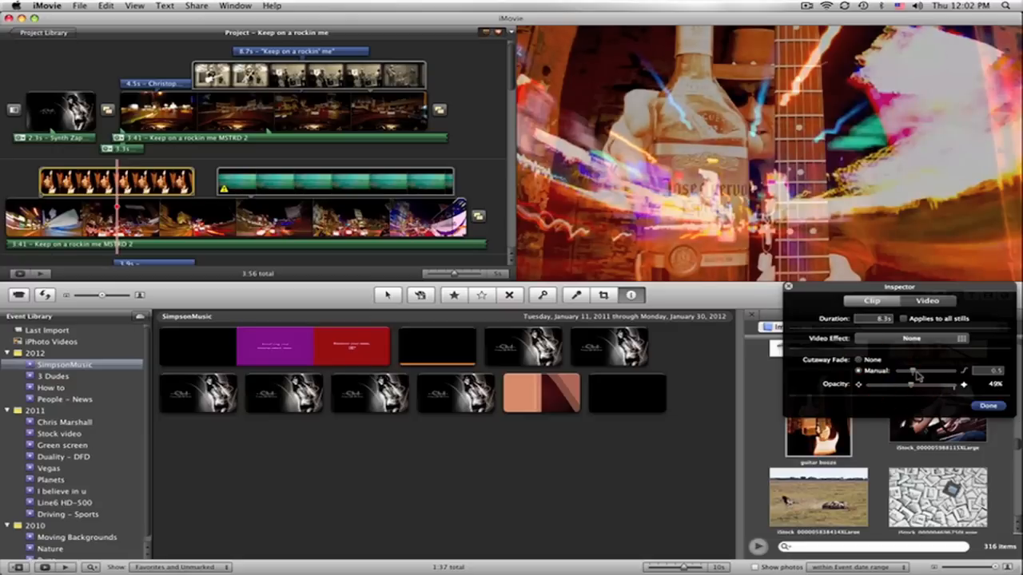
Step: Lengthen the manual cutaway fade duration and confirm the Inspector settings
left_click_drag(930, 371, 956, 370)
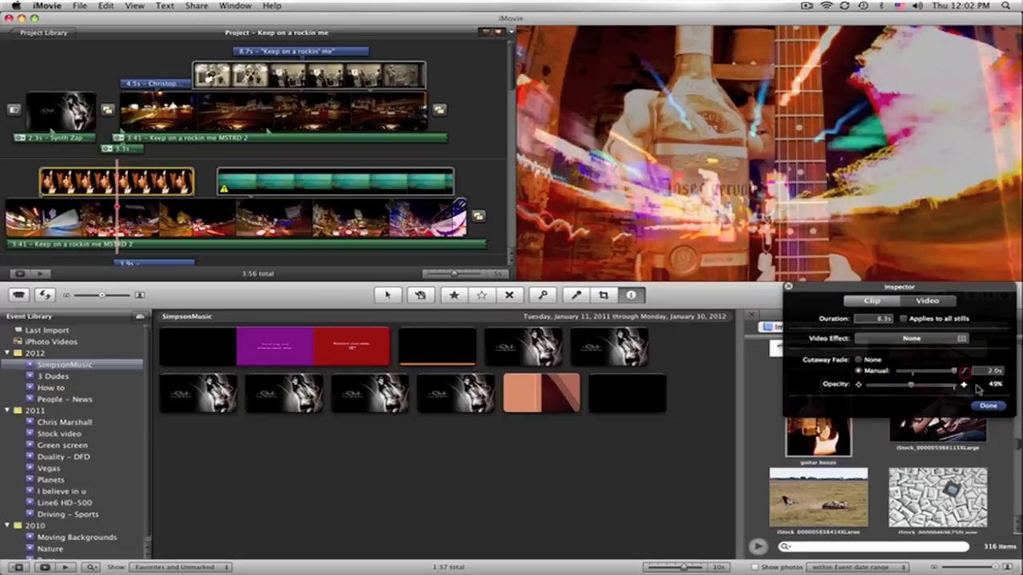
left_click(987, 405)
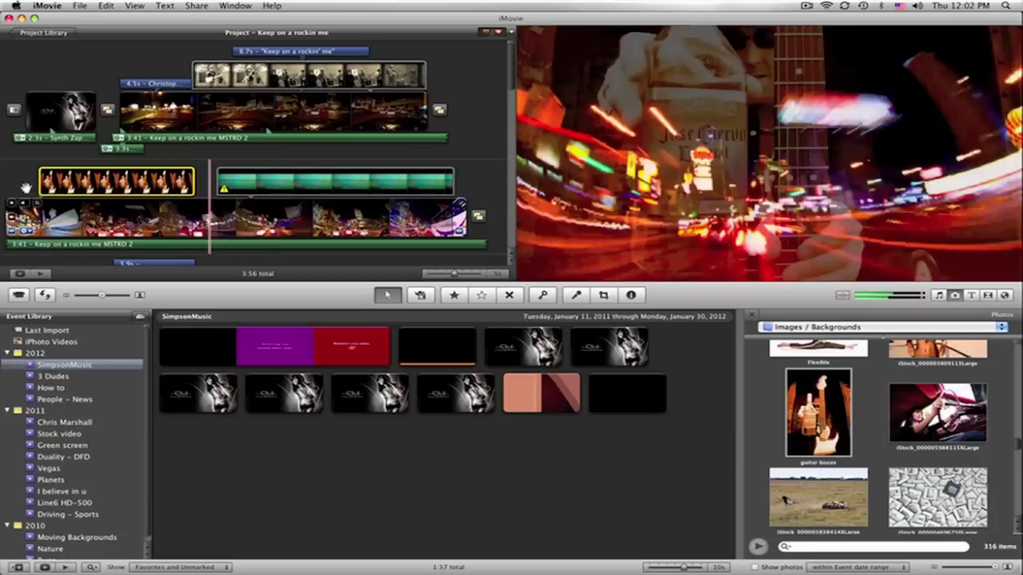